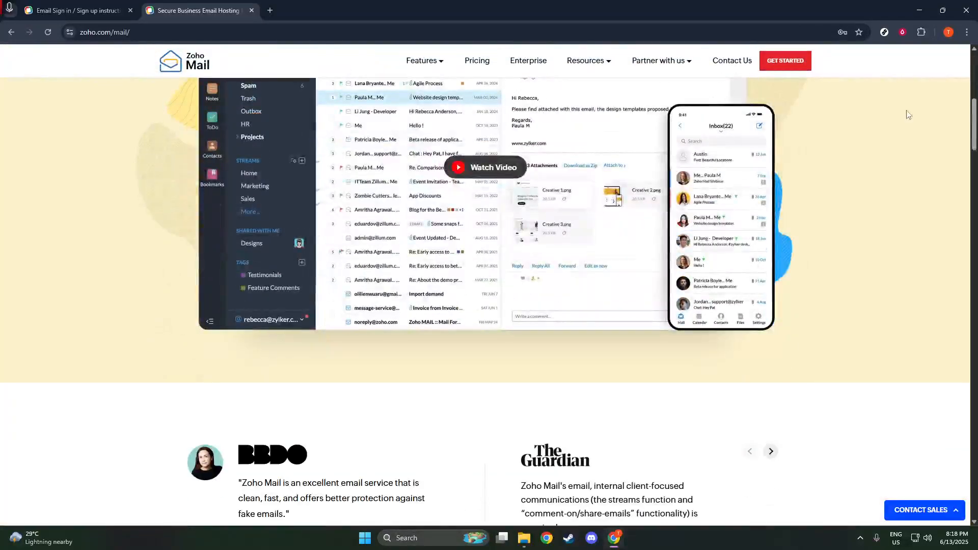
# Step: Reach the Zoho Accounts sign-in page for Mail and enter the account's email address and password
pyautogui.scroll(3)
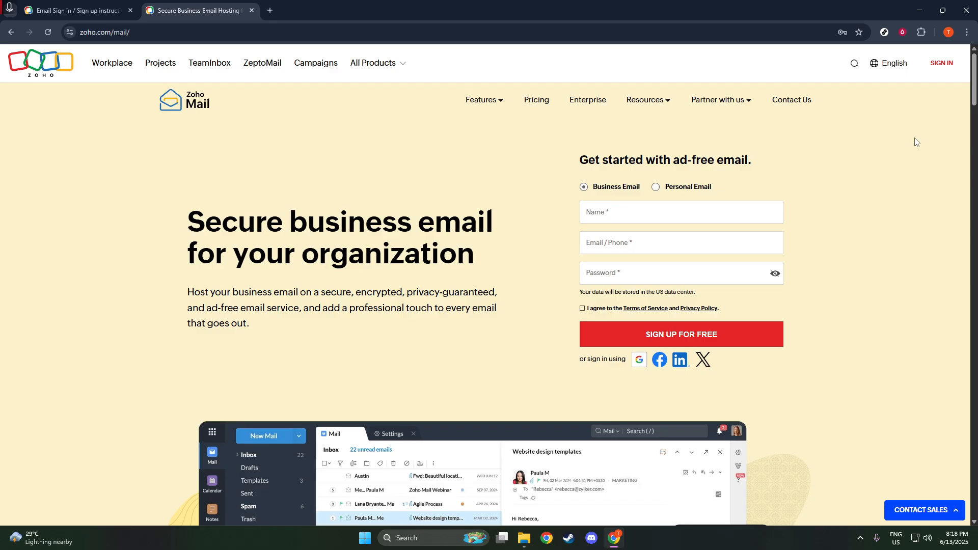
pyautogui.moveTo(941, 110)
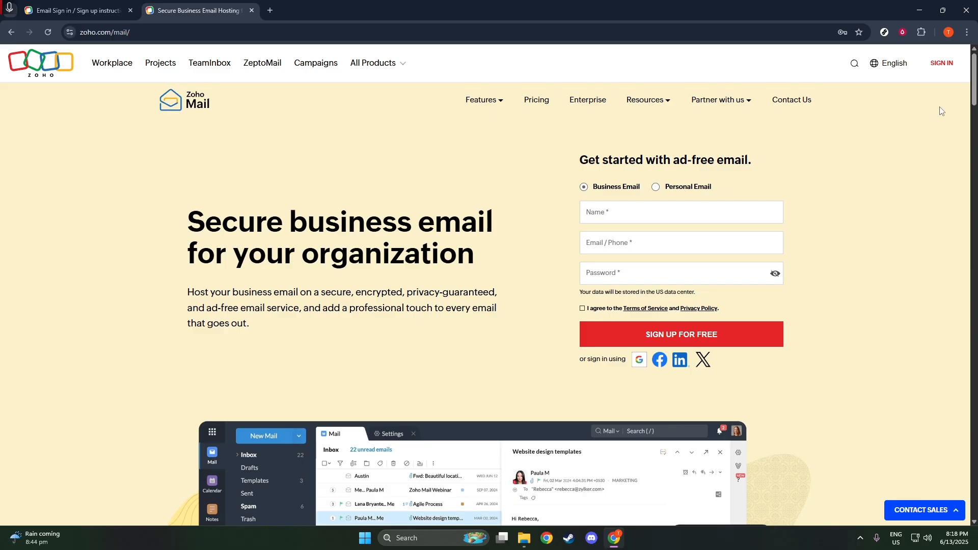
pyautogui.click(941, 63)
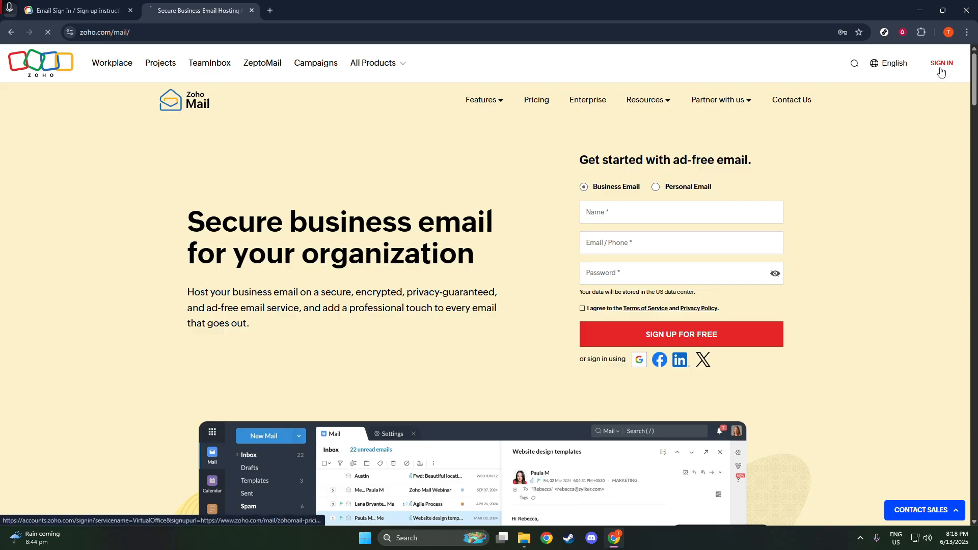
pyautogui.click(941, 63)
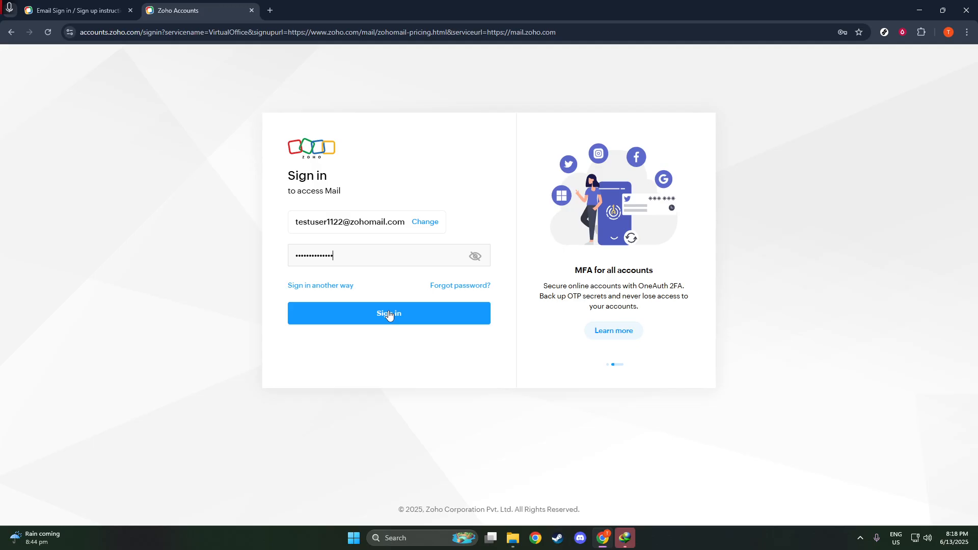
# Step: Submit the credentials and land in the Zoho Mail inbox listing two messages, one unread
pyautogui.click(389, 314)
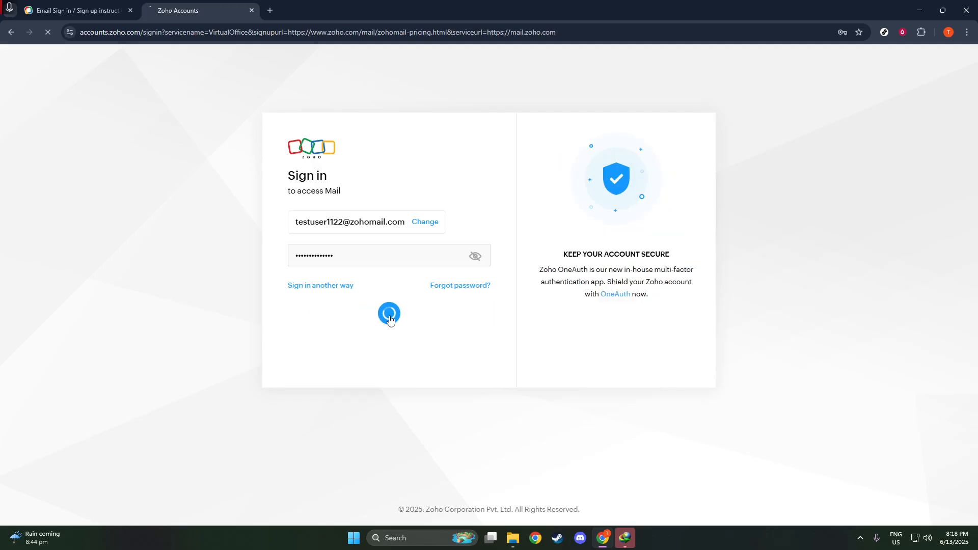
pyautogui.click(389, 314)
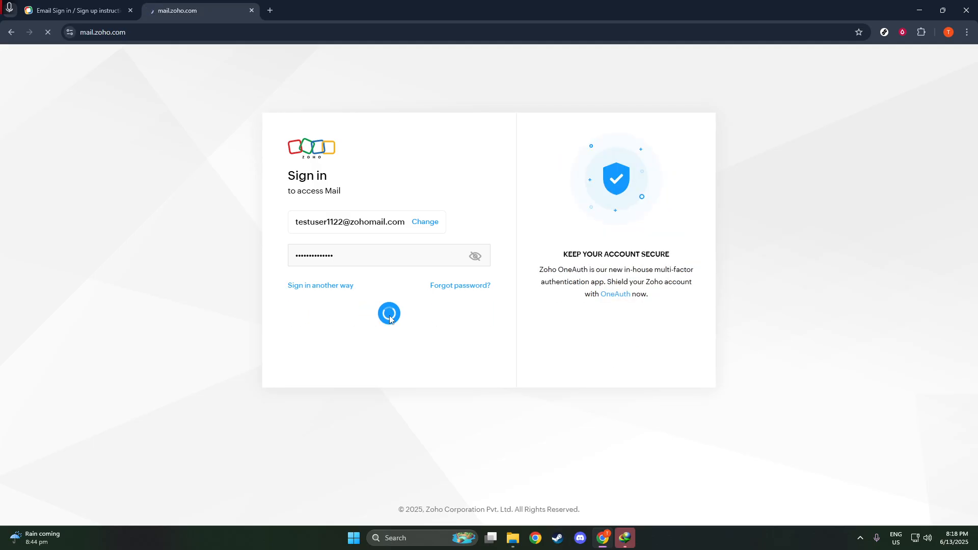
pyautogui.click(389, 314)
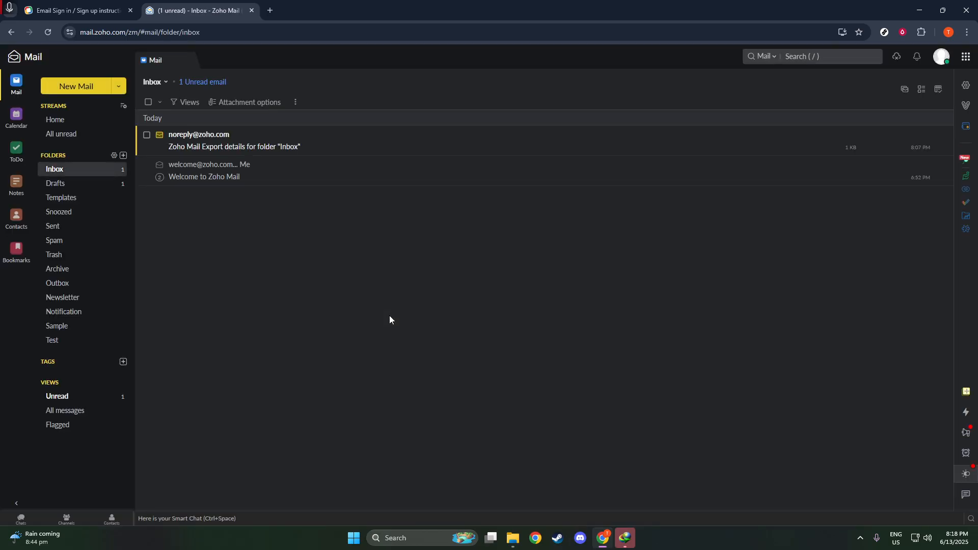